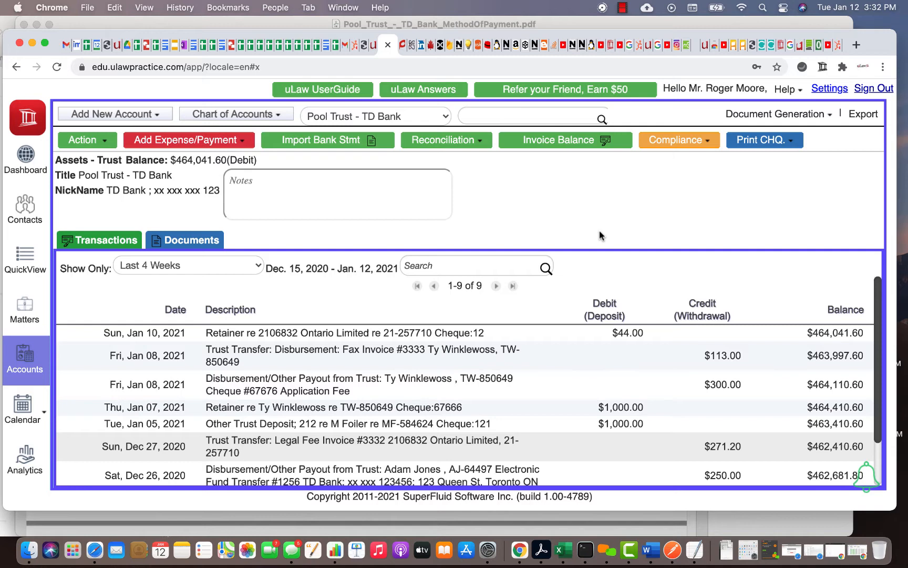
pyautogui.moveTo(506, 263)
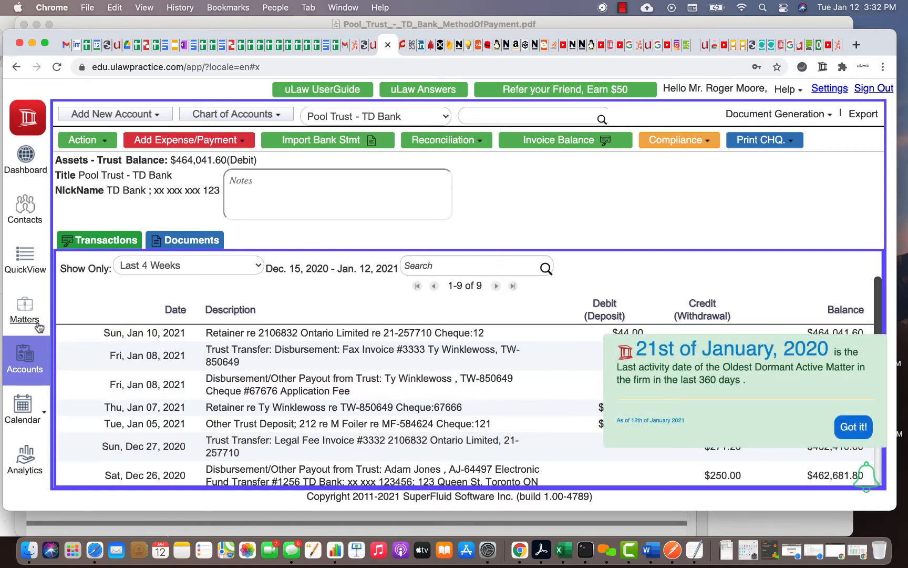
pyautogui.moveTo(480, 248)
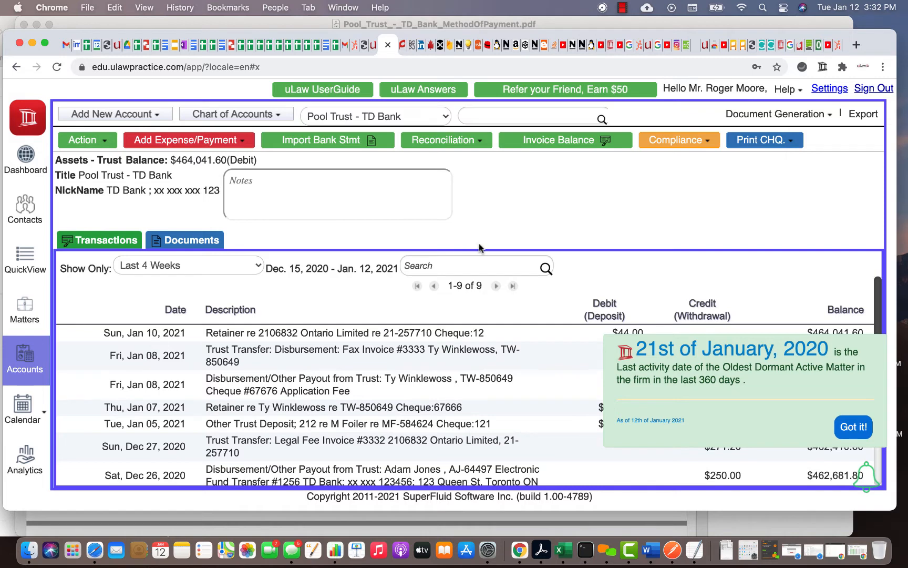
pyautogui.moveTo(596, 202)
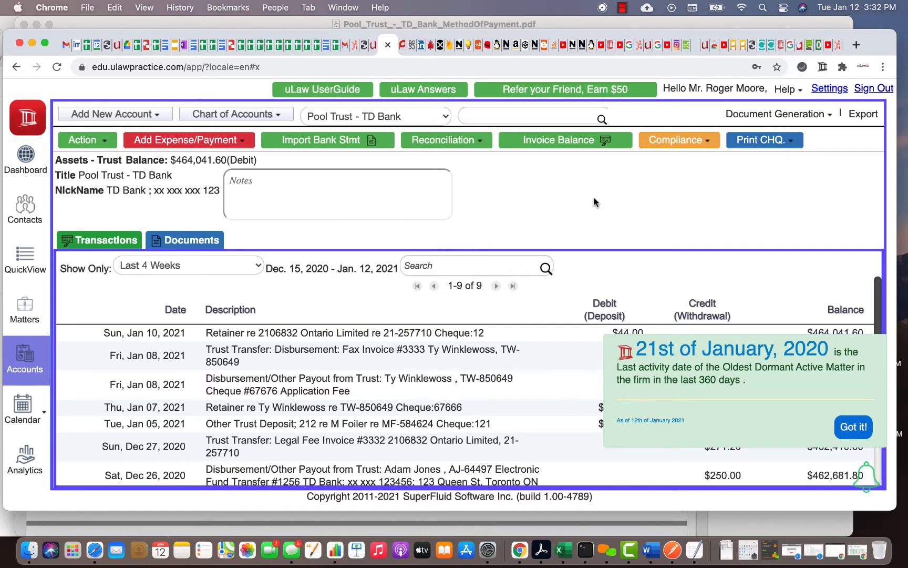
pyautogui.moveTo(605, 118)
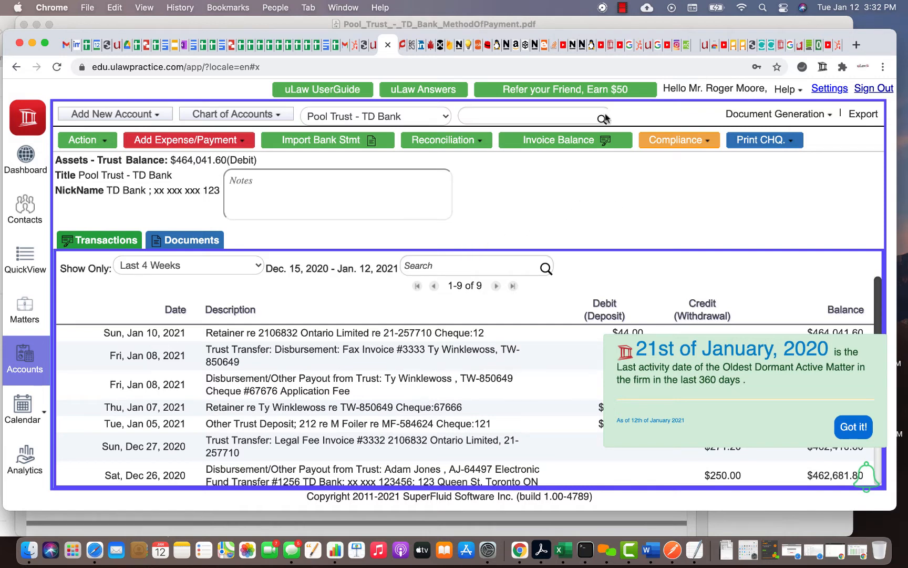
# Open the Pool Trust - TD Bank account from the trust asset accounts.
pyautogui.click(236, 114)
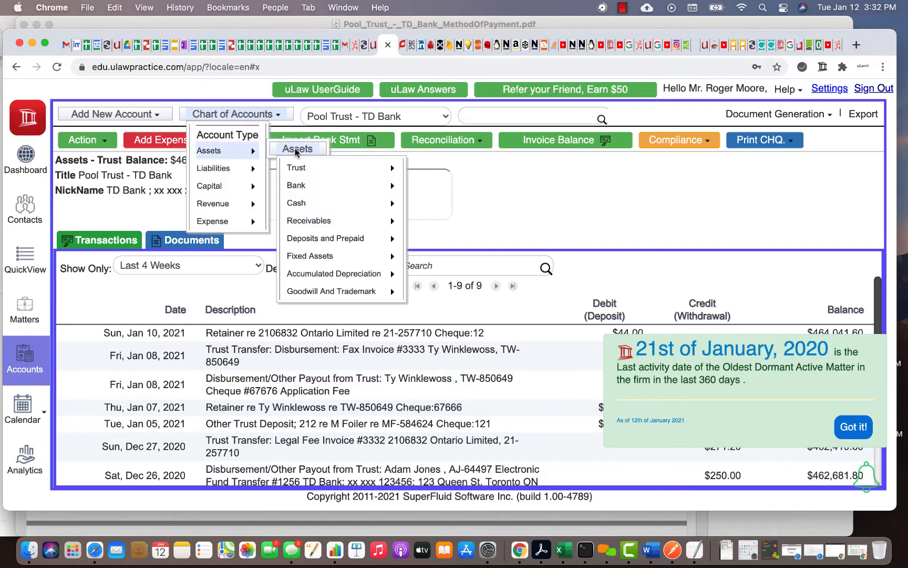
pyautogui.moveTo(316, 167)
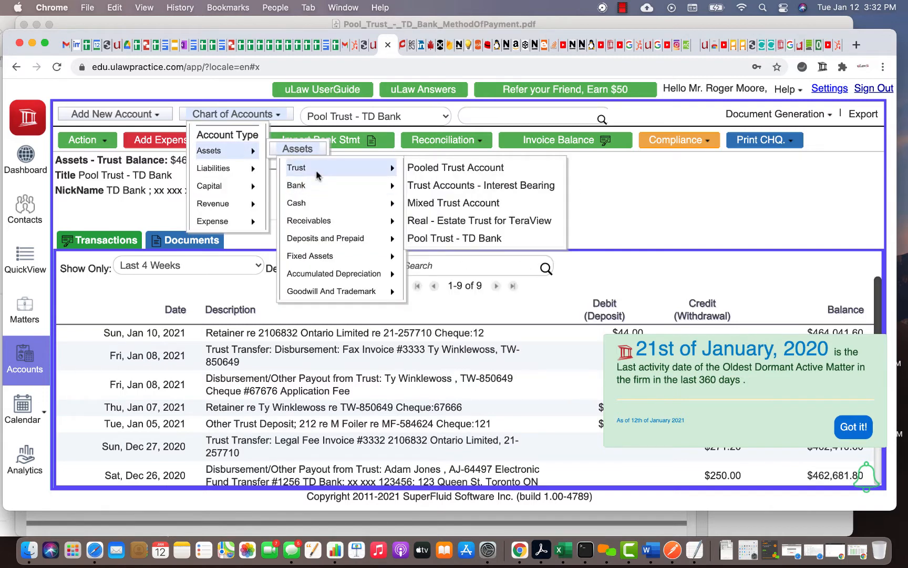
pyautogui.click(853, 426)
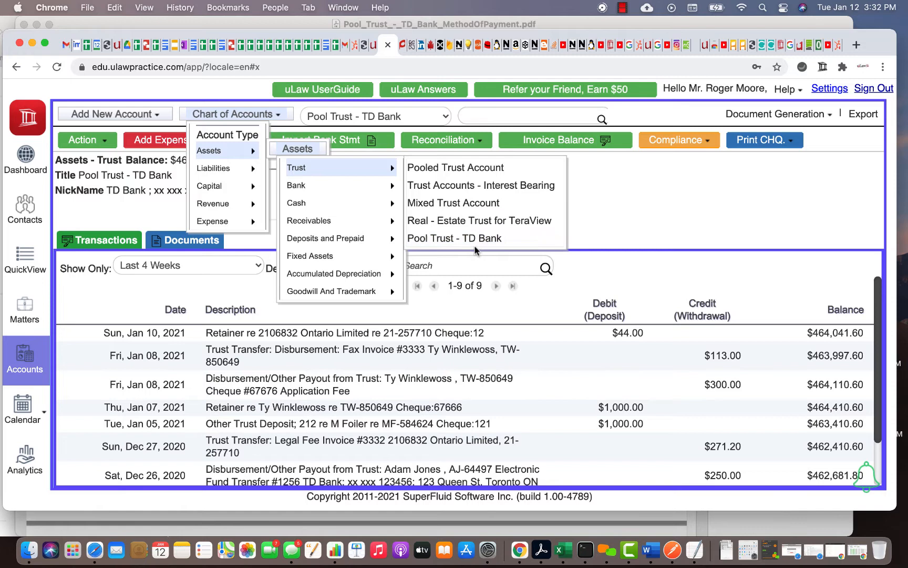
pyautogui.moveTo(507, 244)
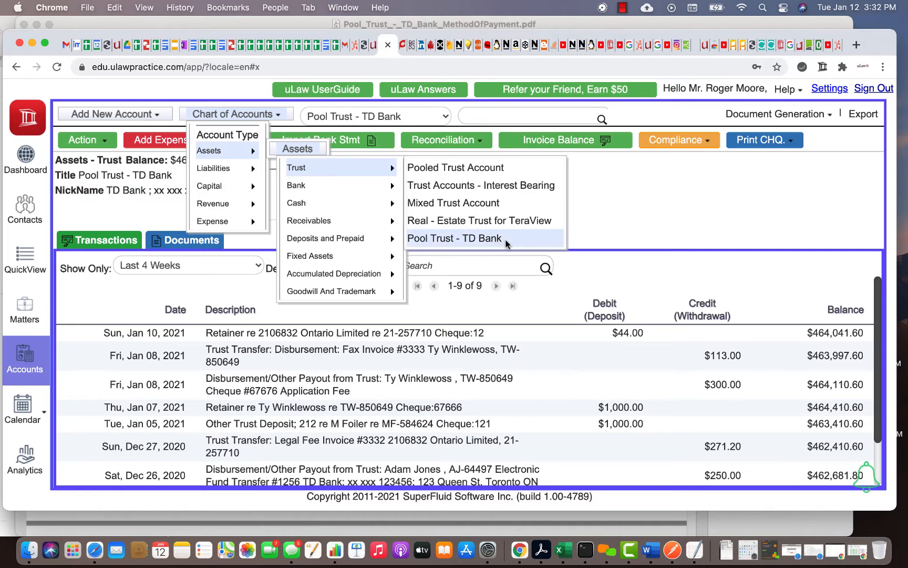
pyautogui.click(455, 238)
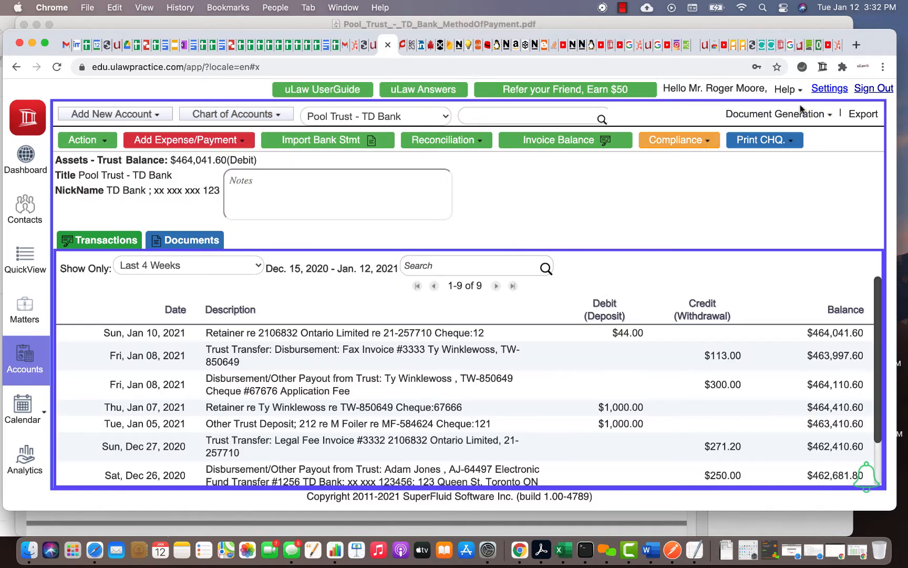
# Download a yearly Method Of Payment report for 2021 as an Acrobat PDF.
pyautogui.click(777, 114)
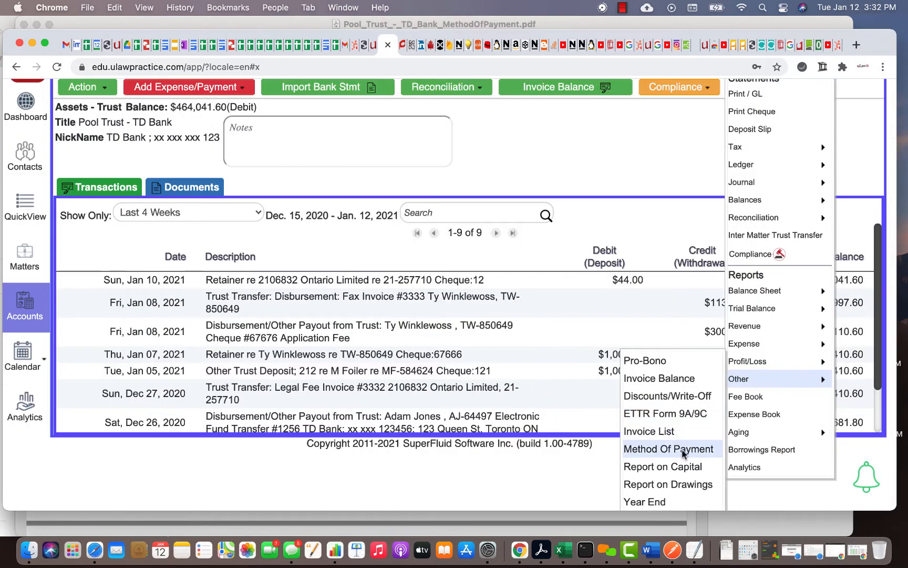
pyautogui.click(669, 449)
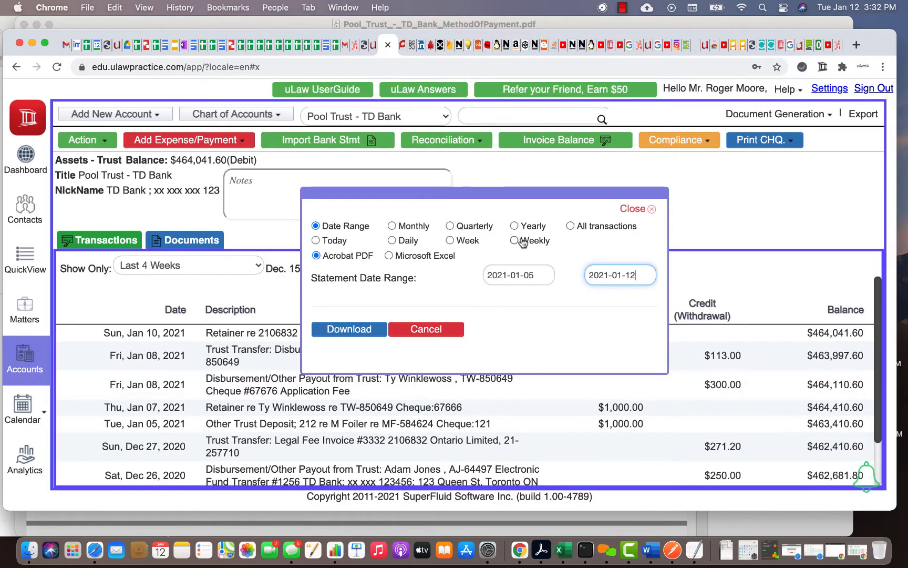
pyautogui.click(514, 225)
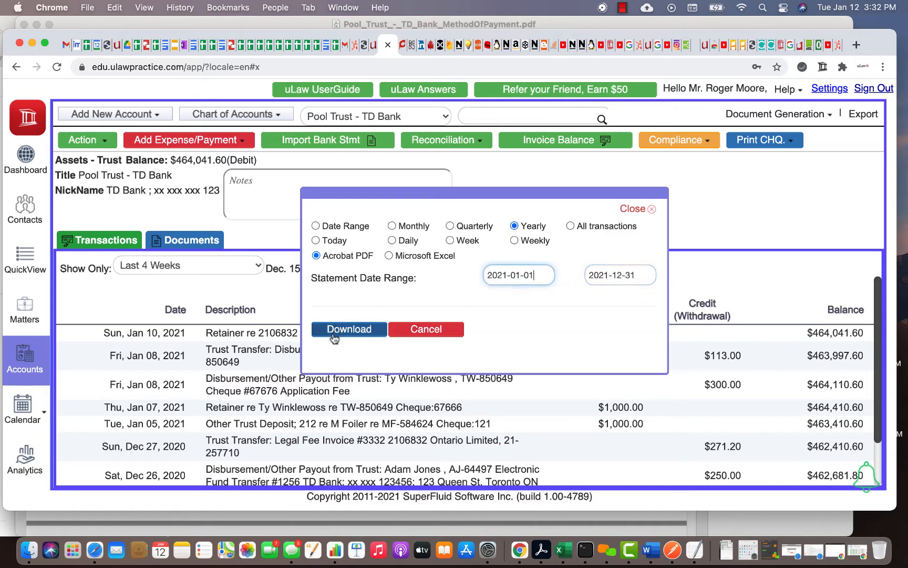
pyautogui.click(349, 329)
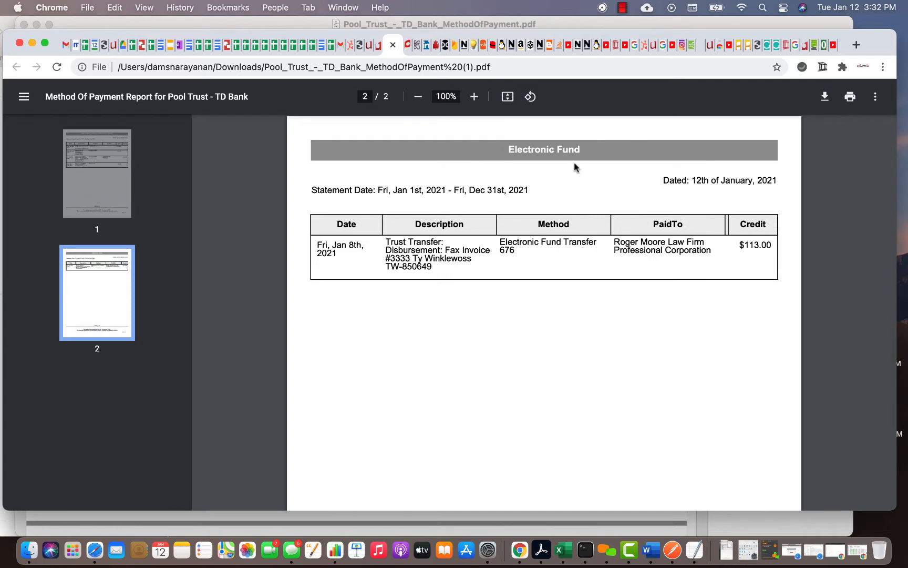
pyautogui.moveTo(539, 305)
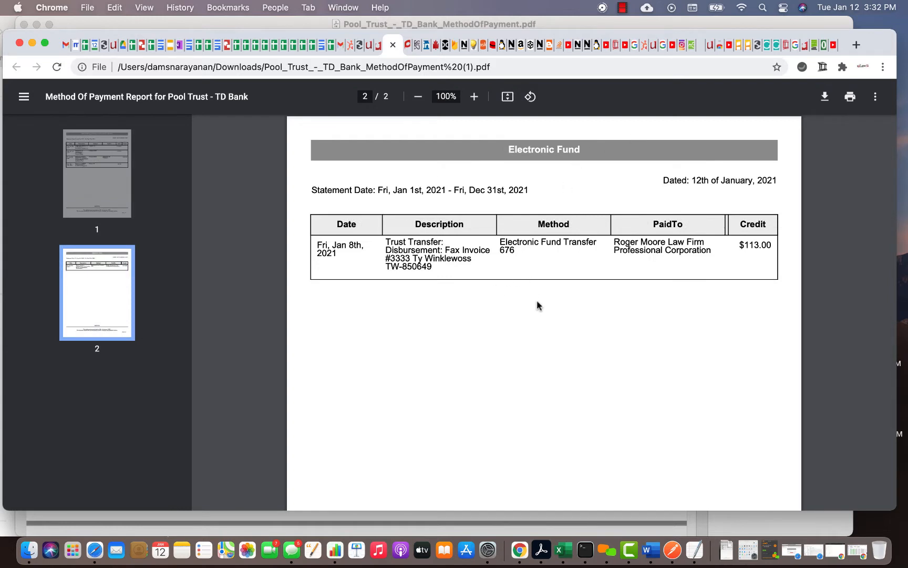
pyautogui.moveTo(121, 206)
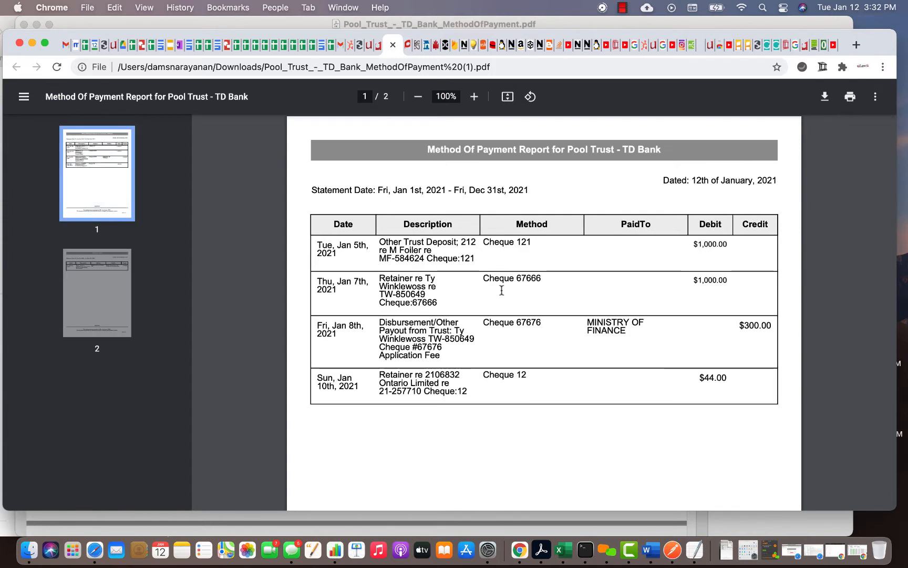
pyautogui.moveTo(531, 248)
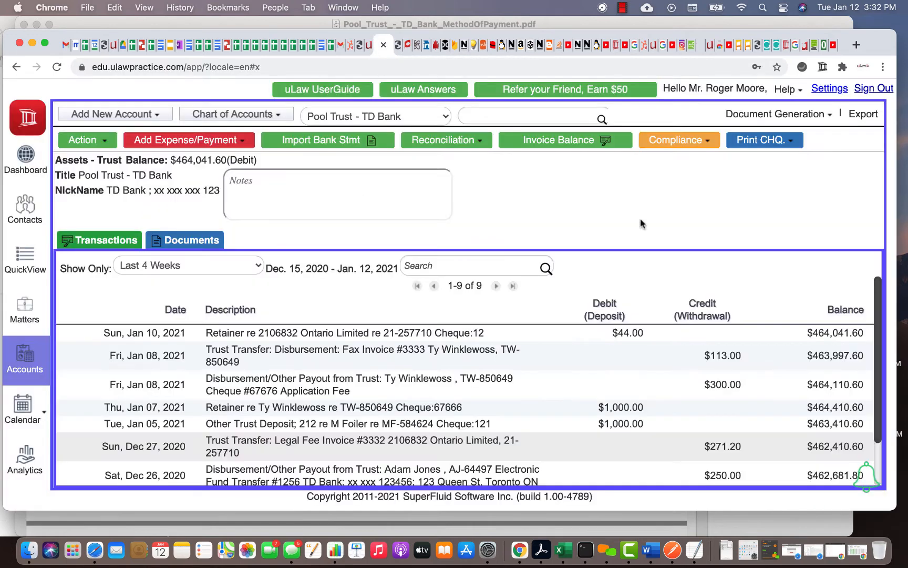
# Reopen the Method Of Payment report options and choose a quarterly reporting period.
pyautogui.click(776, 114)
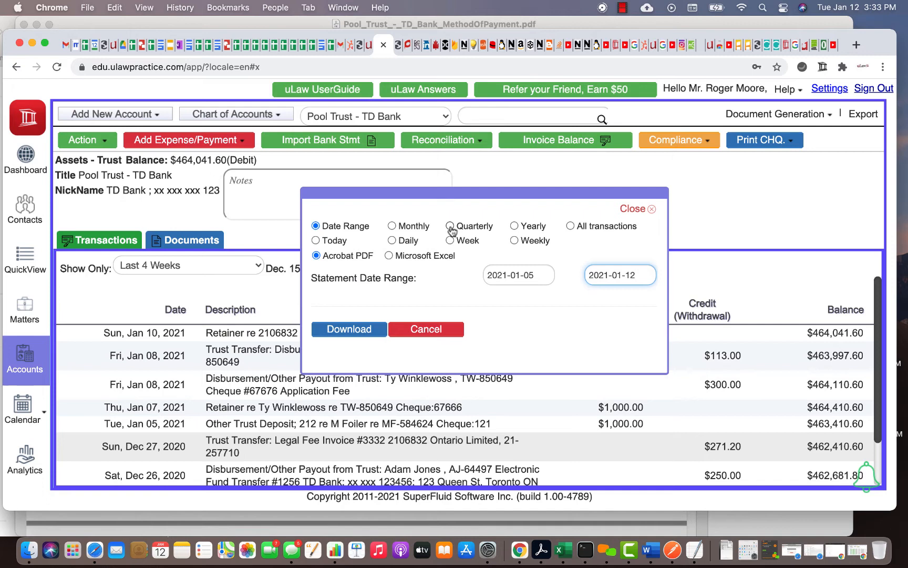
pyautogui.click(451, 226)
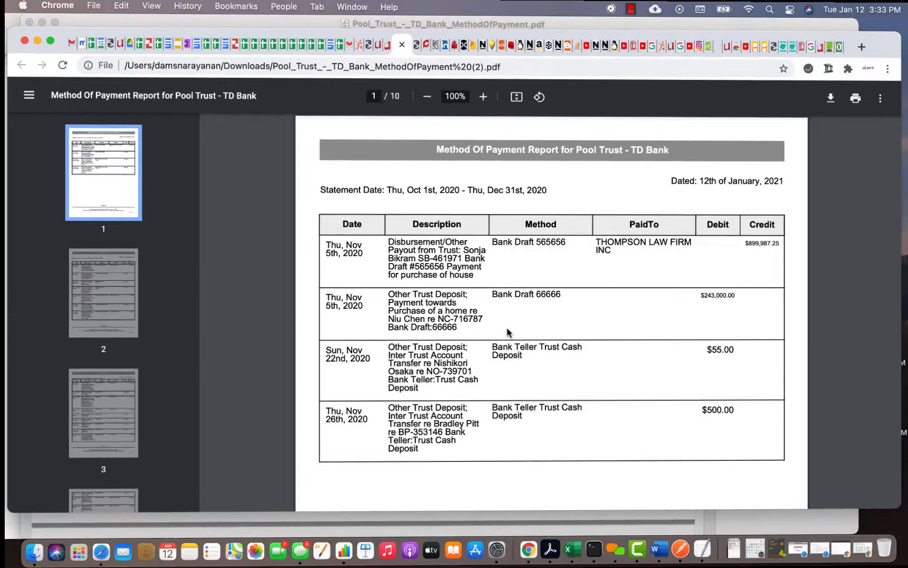
# Page through the report's Bank Draft to Email Transfer sections, ending on page 4.
pyautogui.scroll(-3)
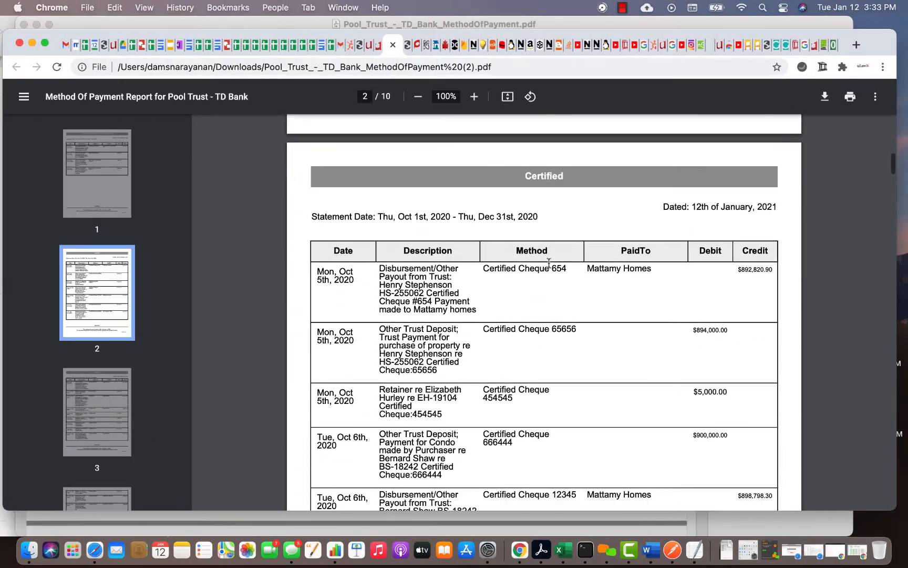
pyautogui.scroll(-3)
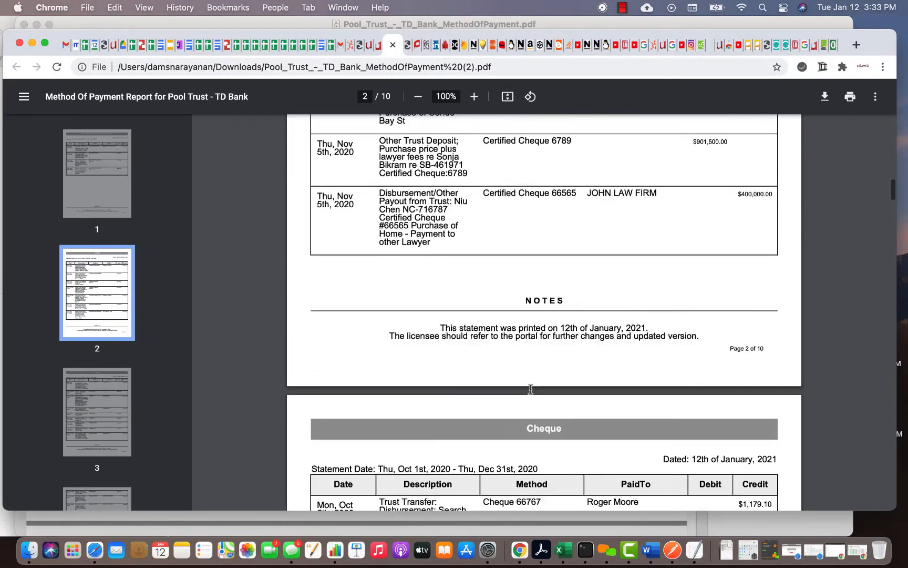
pyautogui.scroll(-3)
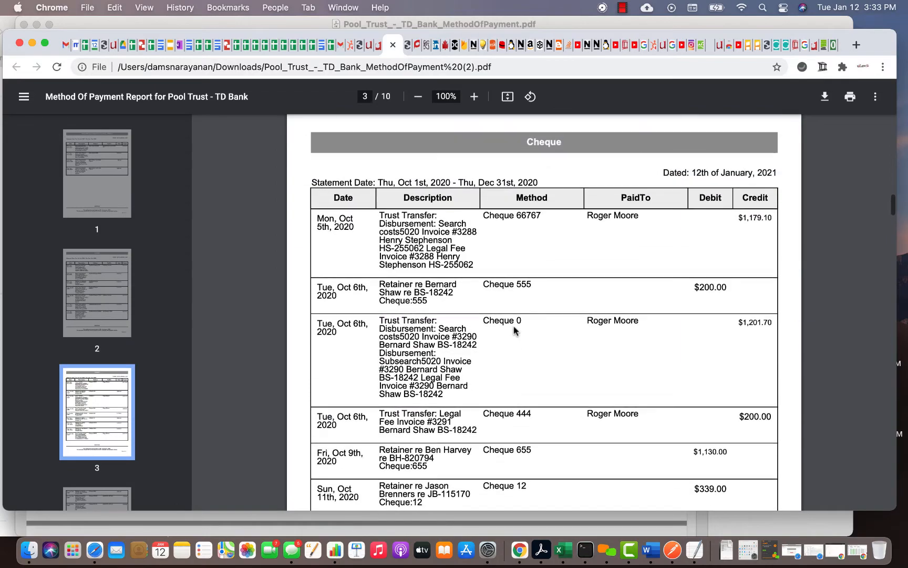
pyautogui.scroll(-3)
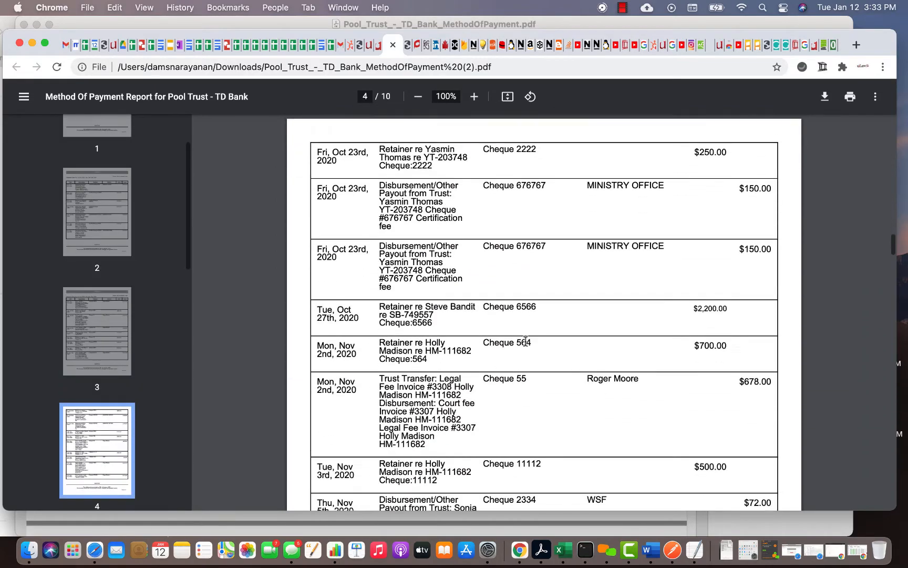
pyautogui.scroll(-3)
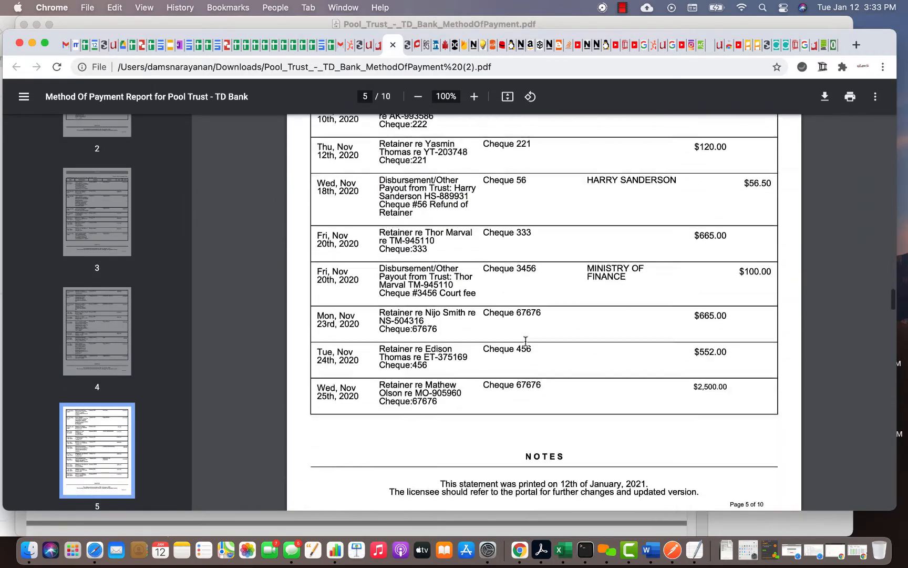
pyautogui.scroll(-3)
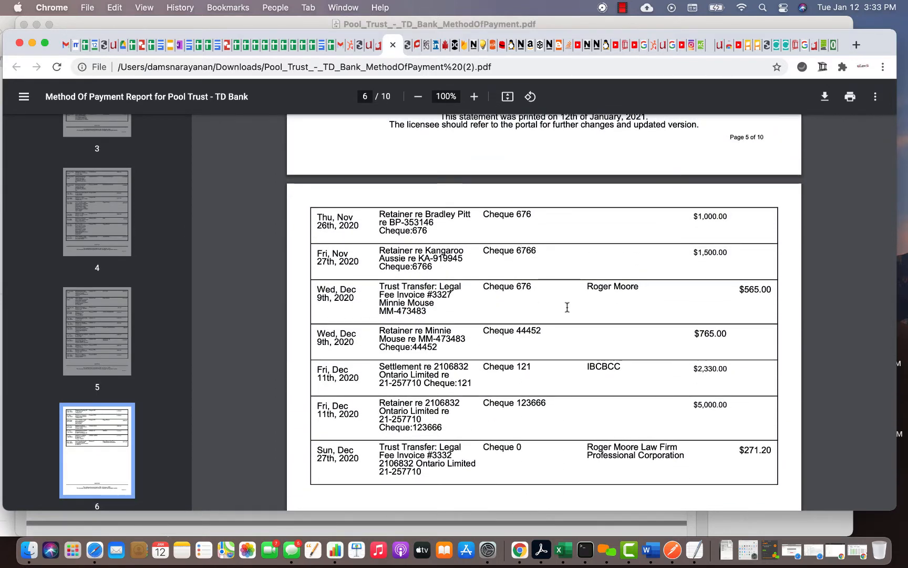
pyautogui.moveTo(572, 333)
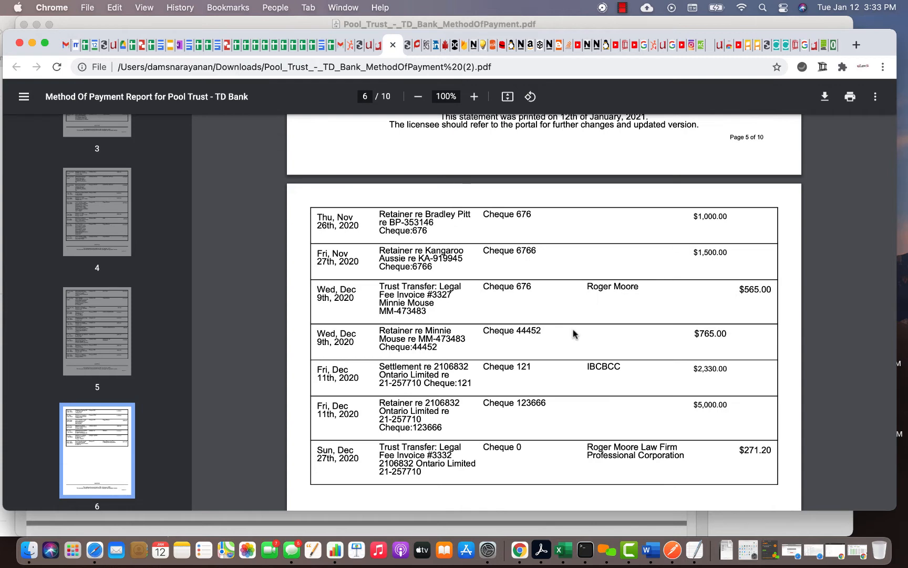
pyautogui.scroll(-3)
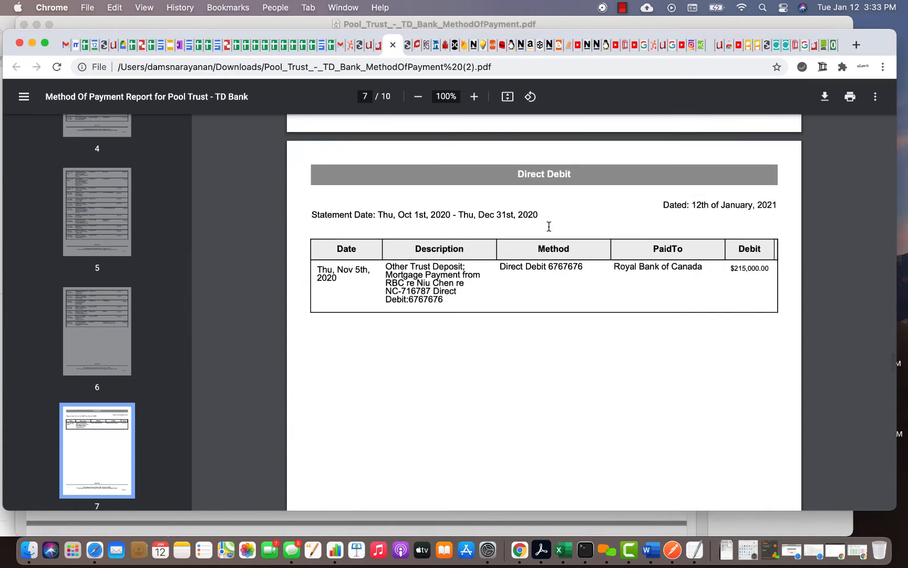
pyautogui.scroll(-3)
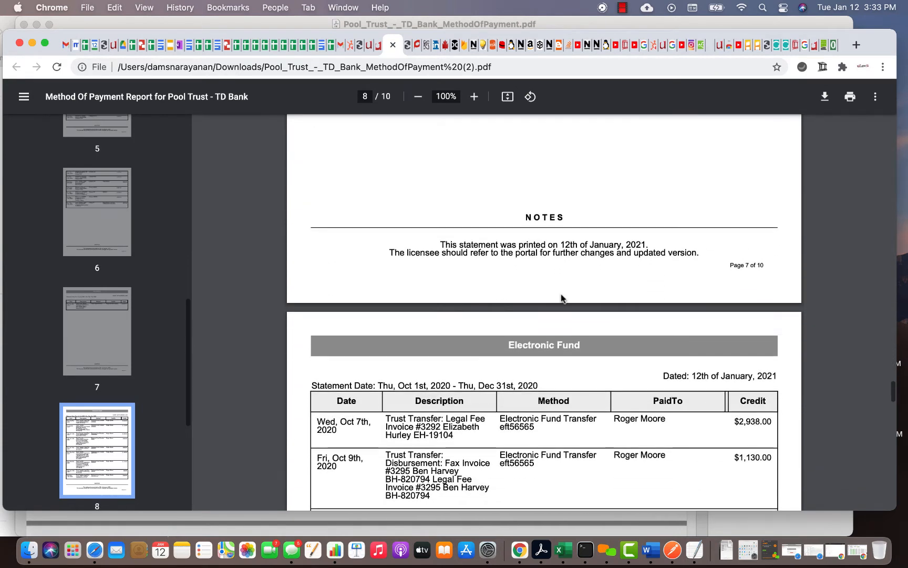
pyautogui.scroll(-3)
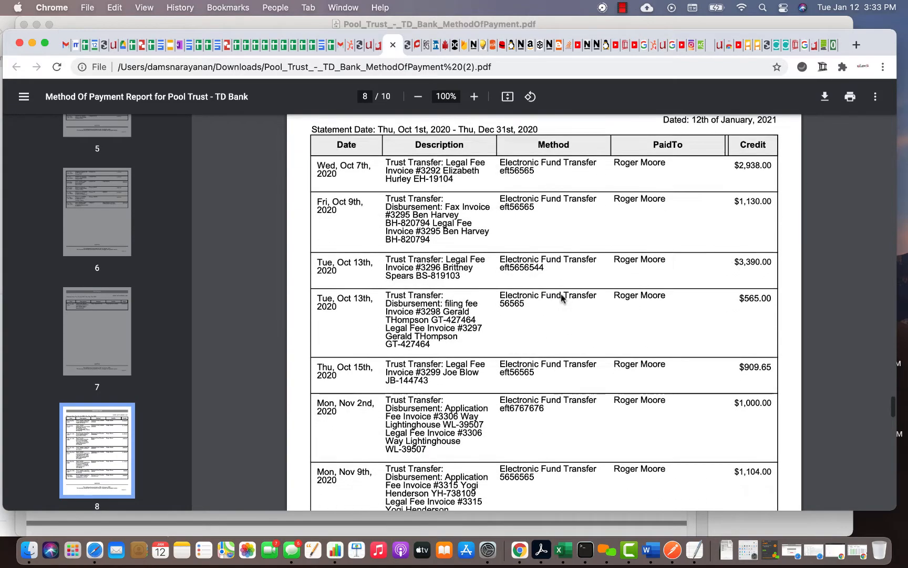
pyautogui.scroll(-3)
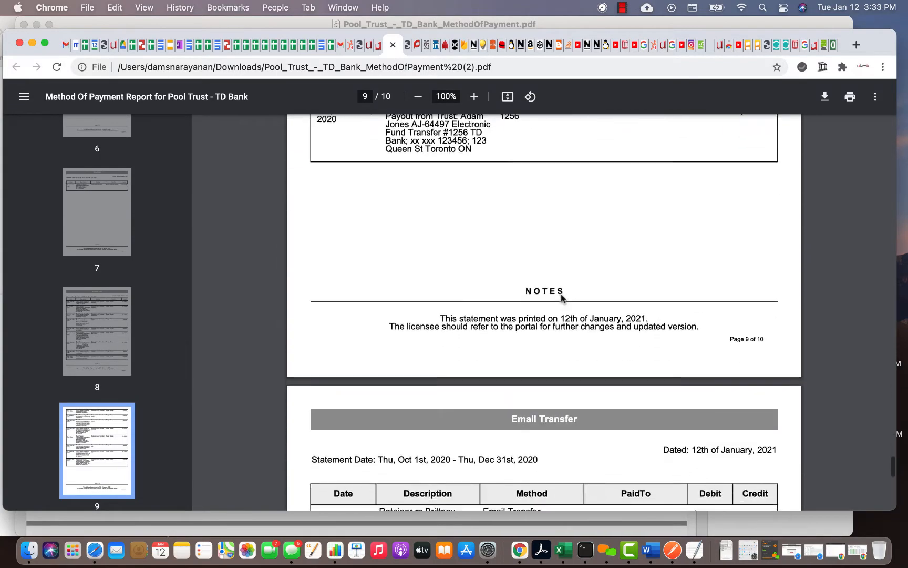
pyautogui.scroll(-3)
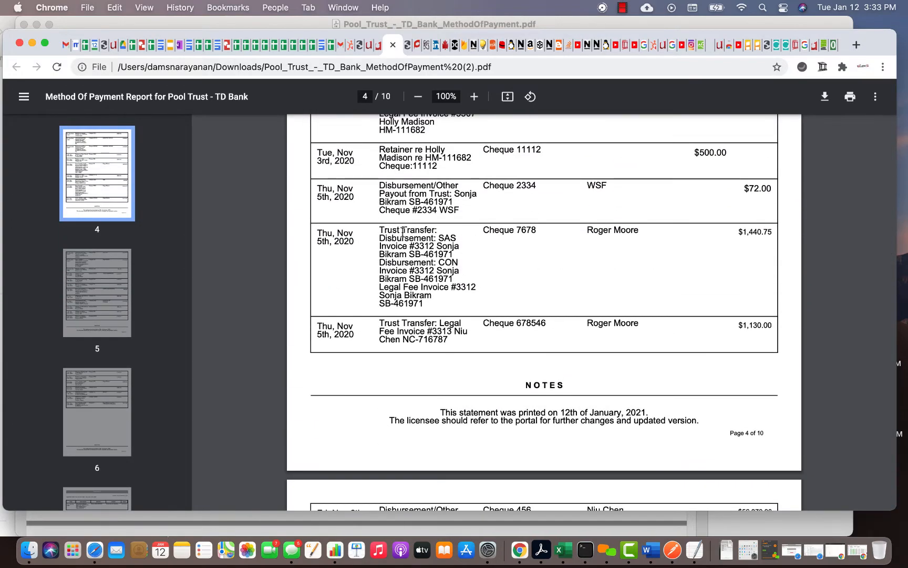
pyautogui.moveTo(442, 246)
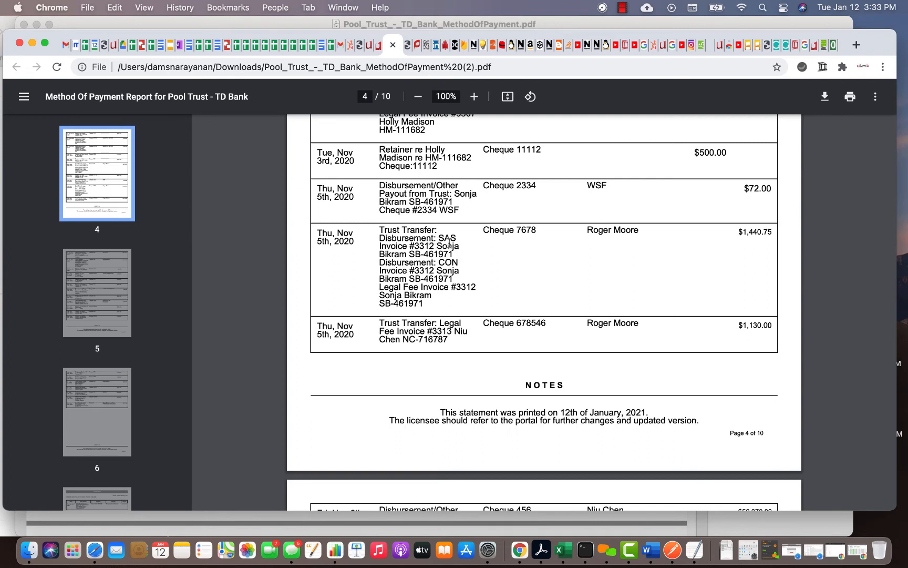
pyautogui.moveTo(374, 257)
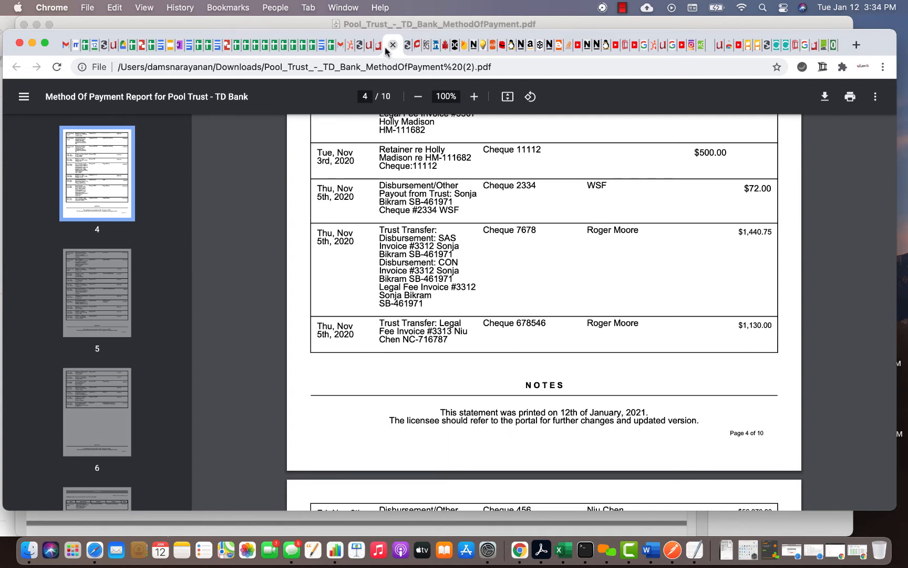
# Close the report PDF and generate the Method Of Payment report again.
pyautogui.click(381, 45)
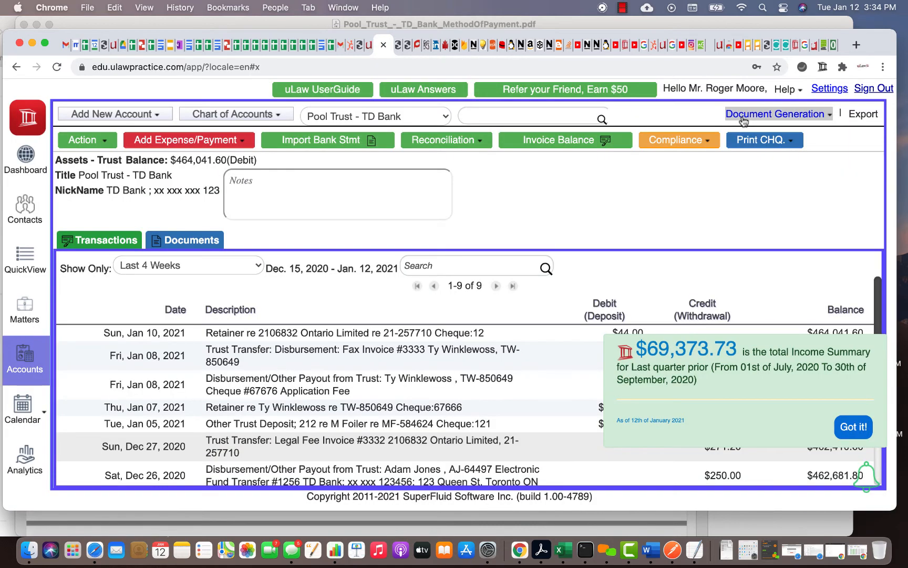
pyautogui.click(775, 113)
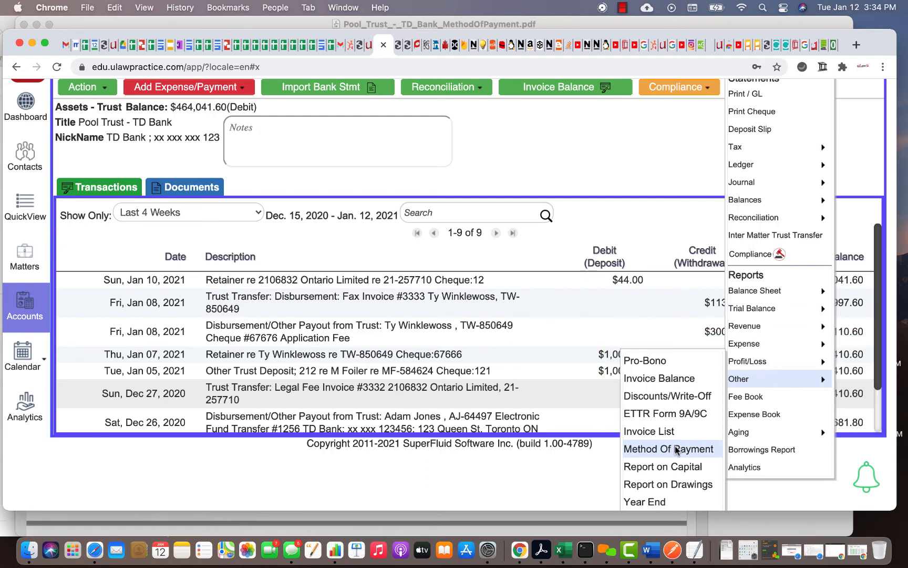
pyautogui.click(669, 448)
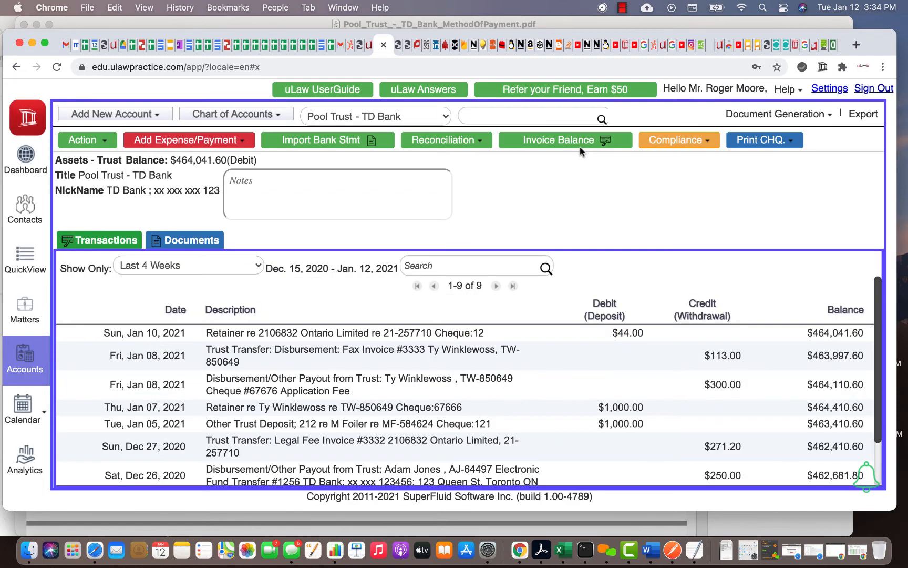